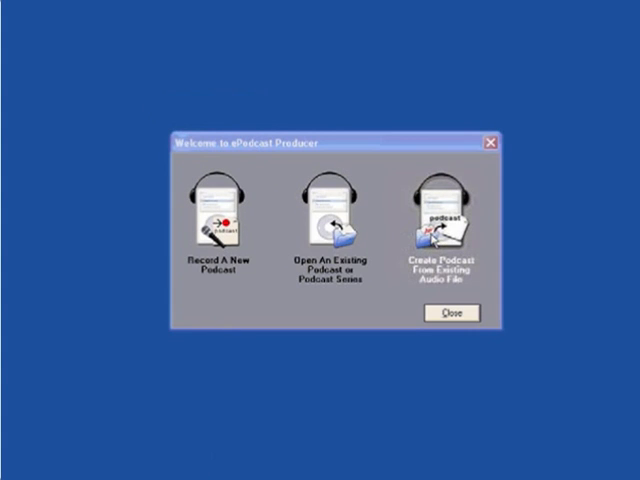
pyautogui.moveTo(430, 235)
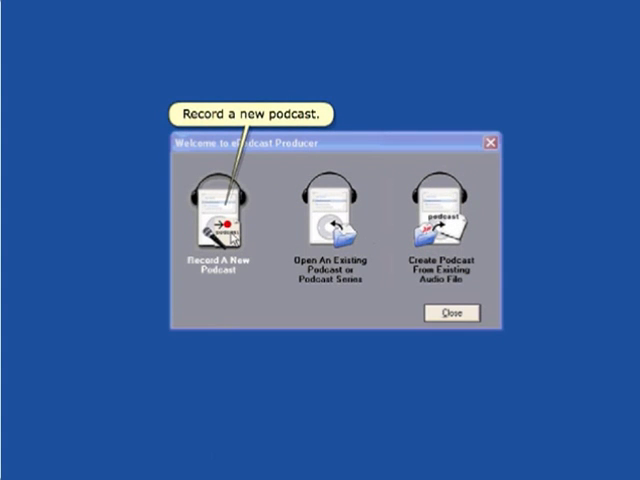
# Start a new podcast with Record A New Podcast in the Welcome dialog
pyautogui.click(219, 210)
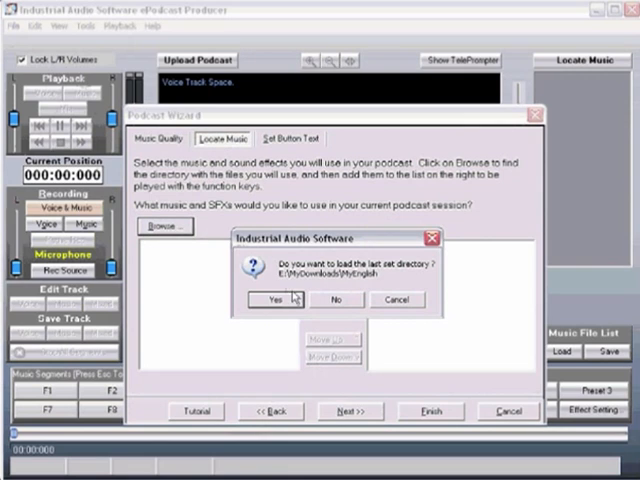
# Load the last music directory and add ageoflonliness, fable and gravity as tracks
pyautogui.click(273, 300)
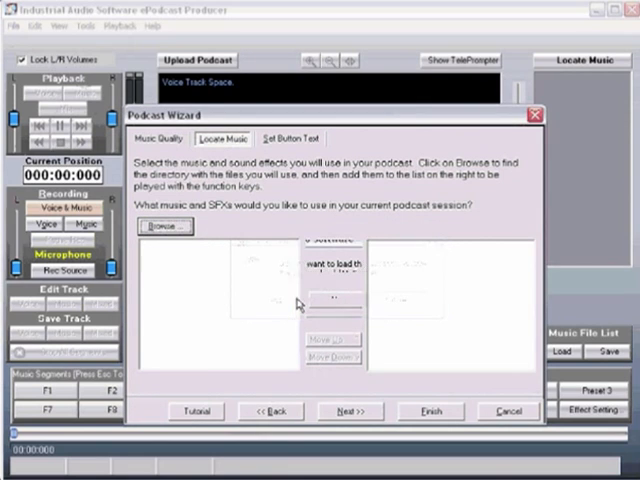
pyautogui.click(165, 227)
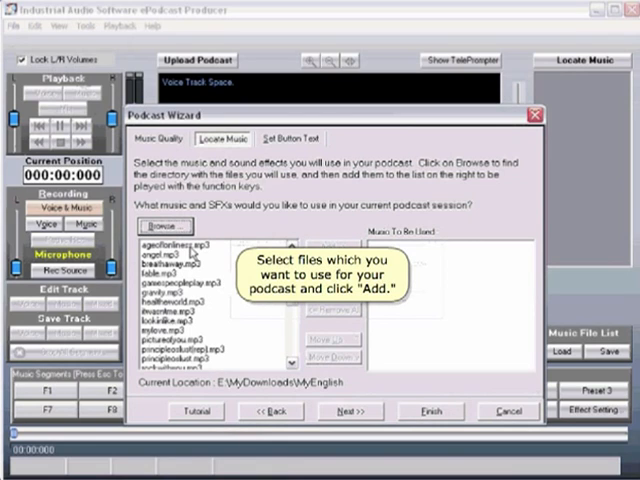
pyautogui.click(160, 247)
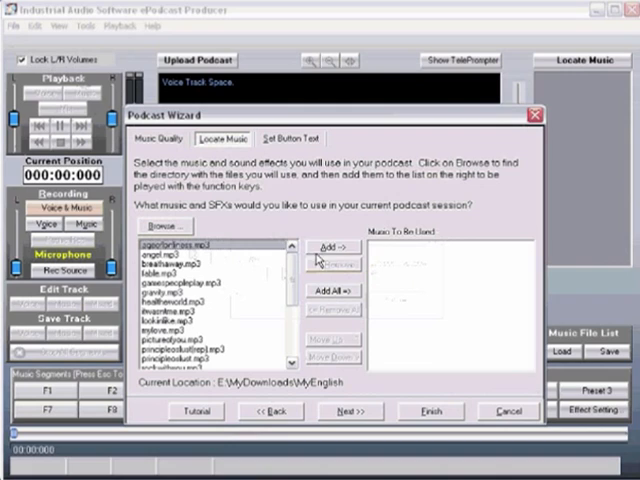
pyautogui.click(330, 247)
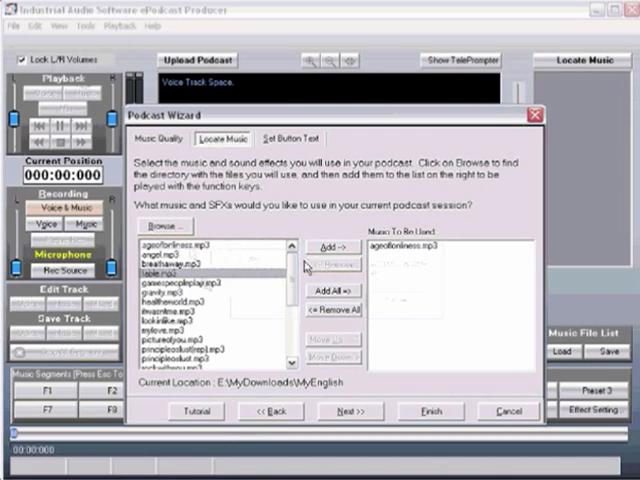
pyautogui.click(332, 247)
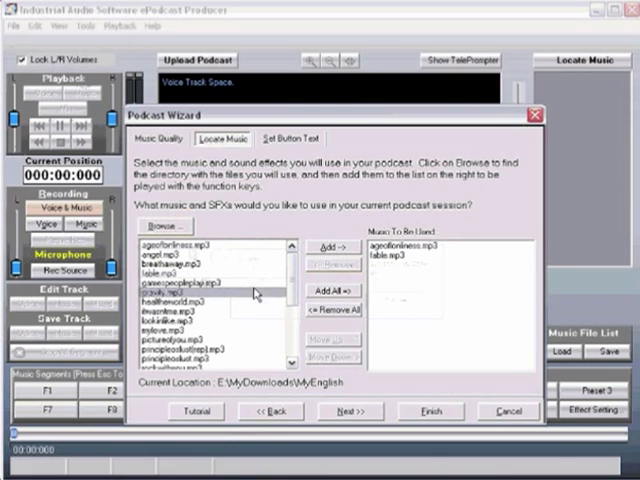
pyautogui.click(349, 411)
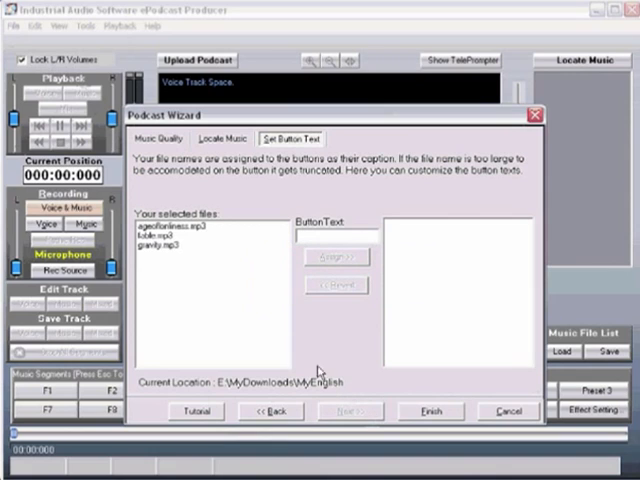
# Caption the tracks AgeOfLone, Fable and Gravity, then finish the wizard
pyautogui.click(165, 224)
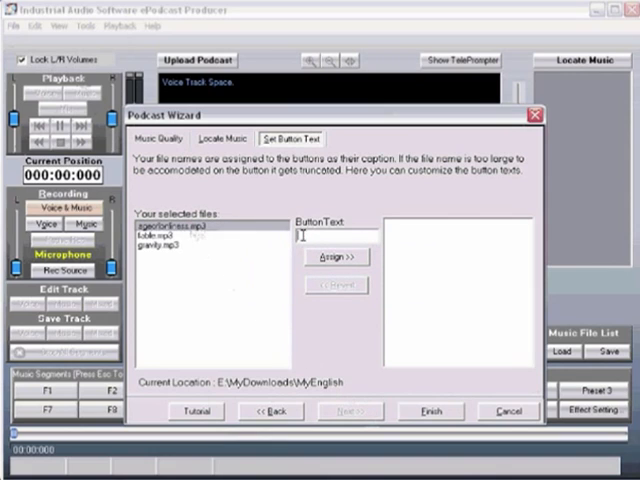
pyautogui.click(336, 257)
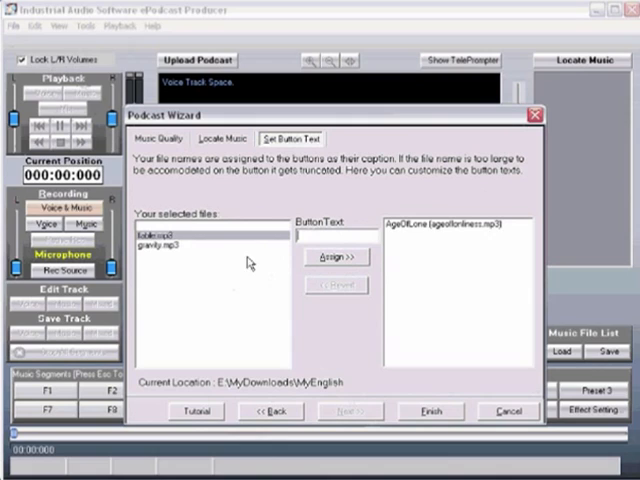
pyautogui.click(336, 258)
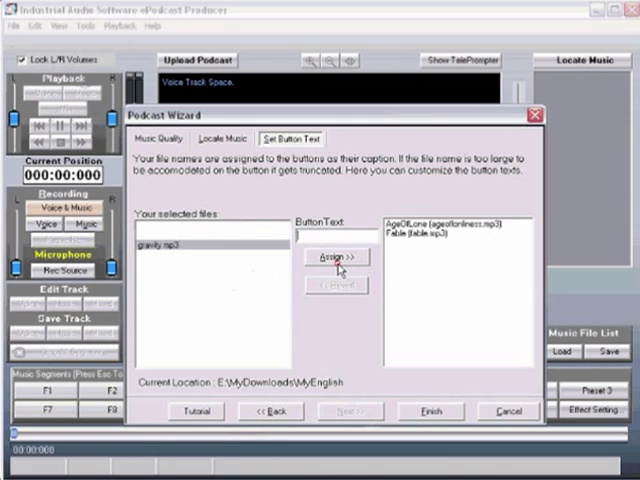
pyautogui.click(336, 258)
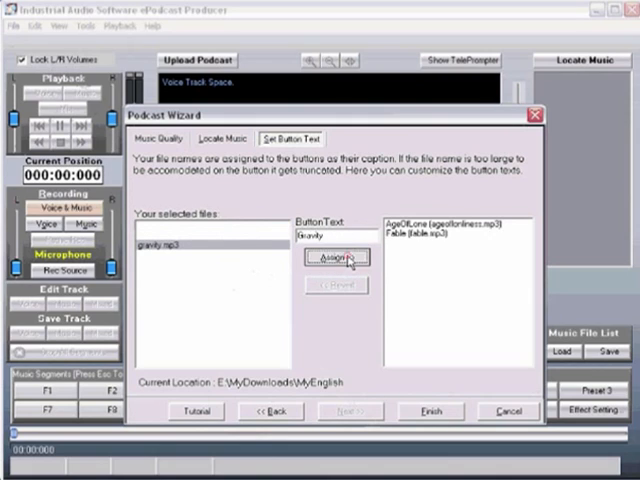
pyautogui.click(337, 258)
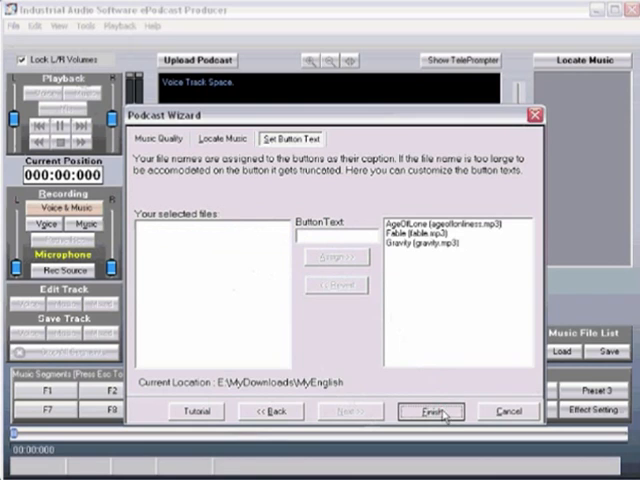
pyautogui.click(430, 411)
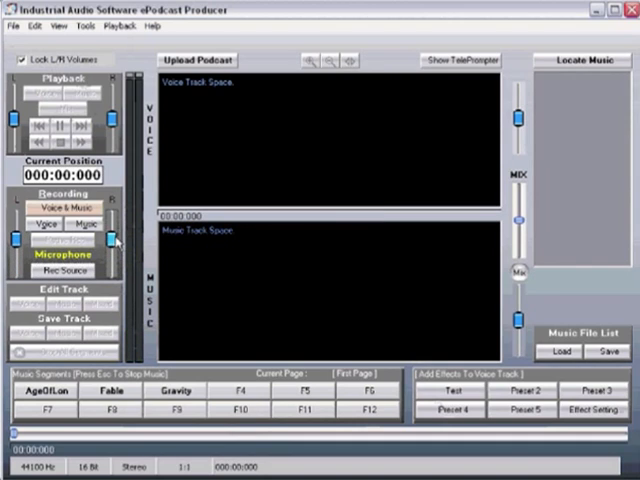
pyautogui.moveTo(113, 240)
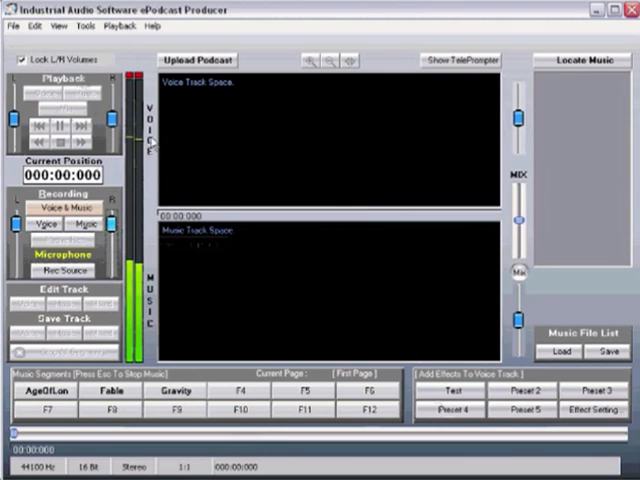
pyautogui.moveTo(130, 80)
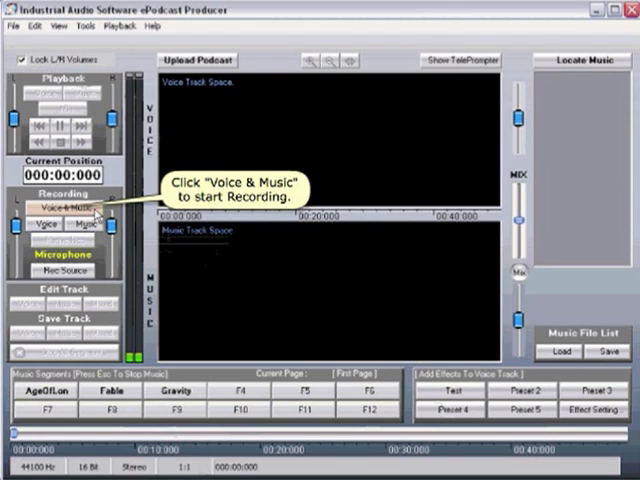
# Record voice and music with the Gravity music segment playing, then stop recording
pyautogui.click(63, 208)
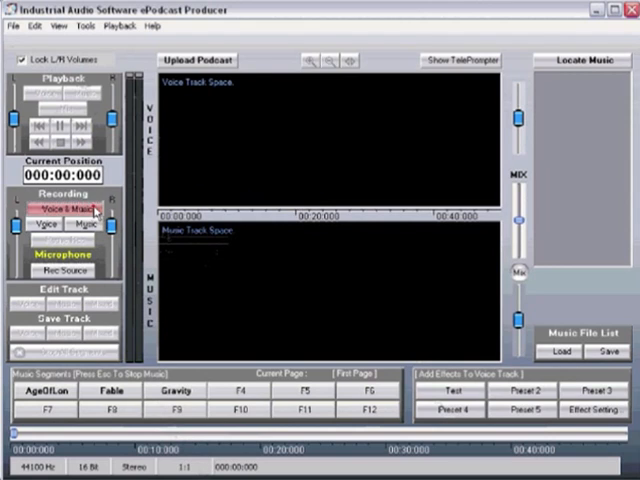
pyautogui.click(64, 209)
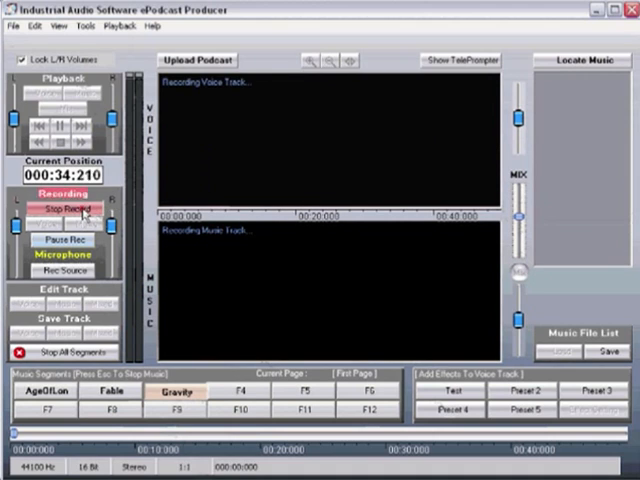
pyautogui.click(63, 210)
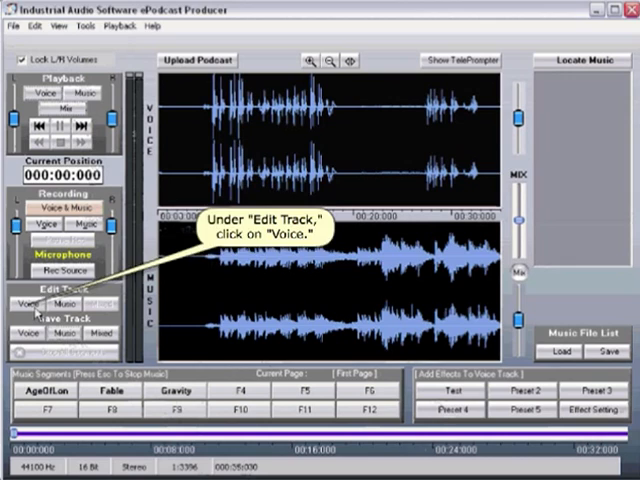
# Normalize the voice track in ePodcast Editor, applying it to both channels
pyautogui.click(35, 304)
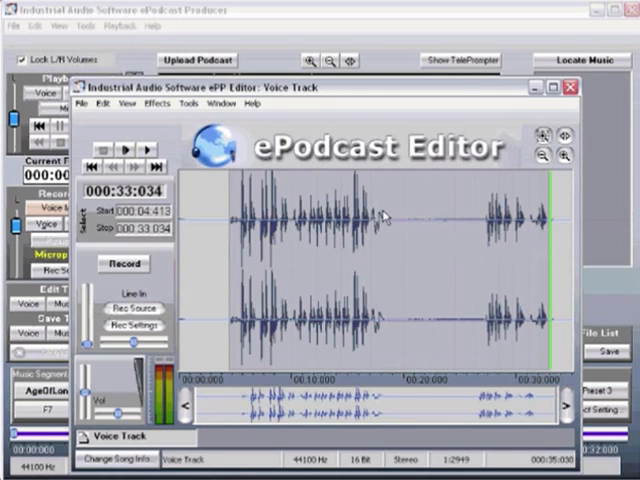
pyautogui.click(160, 104)
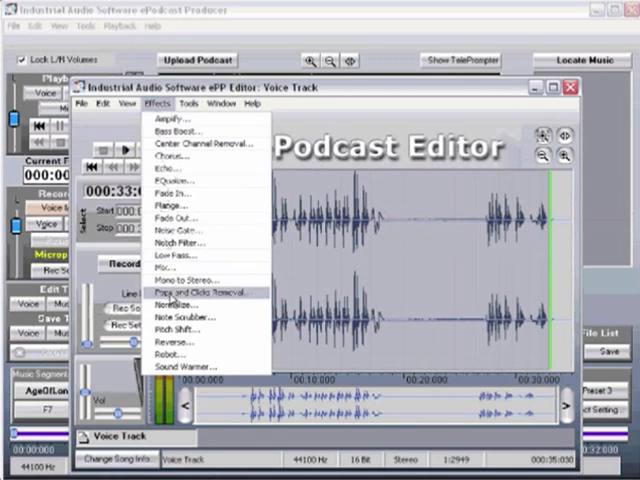
pyautogui.click(176, 304)
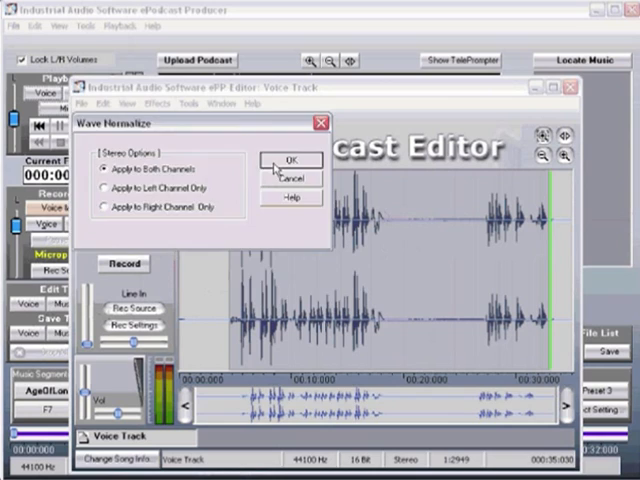
pyautogui.click(290, 160)
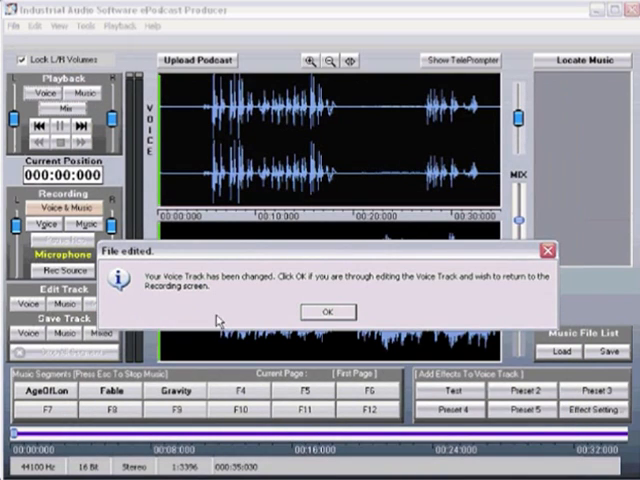
# Accept the voice edits and save the mix as a 128 kbit MyFirst.mp3 with song tags
pyautogui.click(328, 311)
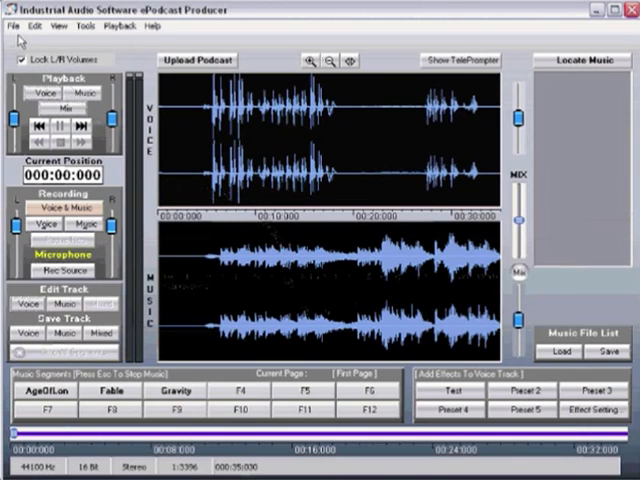
pyautogui.click(11, 25)
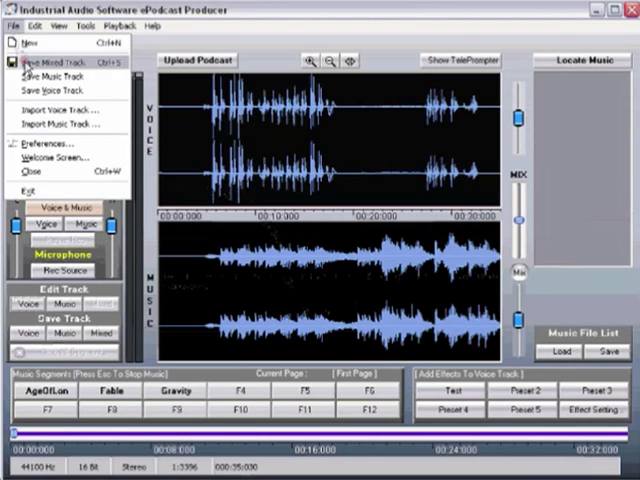
pyautogui.click(55, 61)
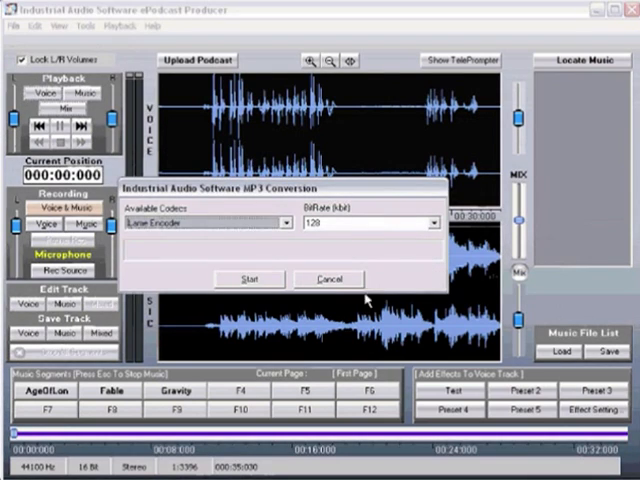
pyautogui.click(248, 278)
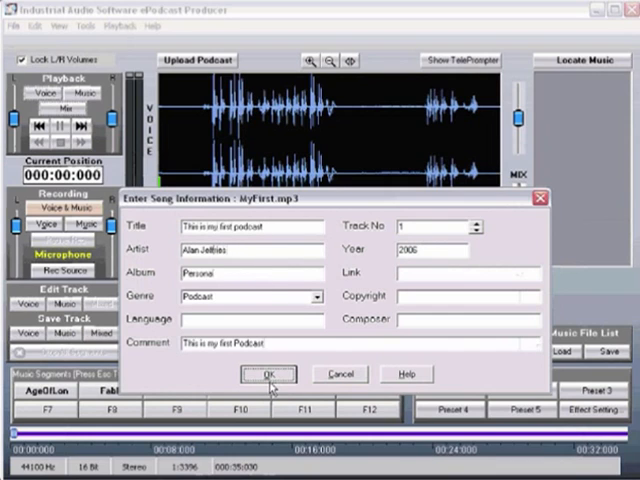
pyautogui.click(268, 374)
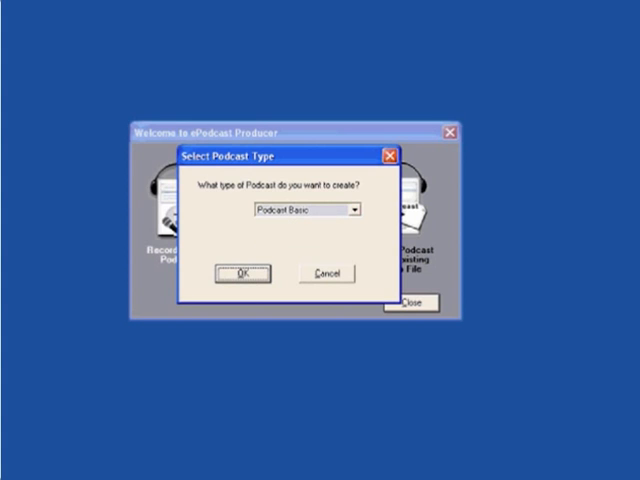
# Choose Podcast Basic and advance past the Audio File page to Feed Info
pyautogui.click(242, 274)
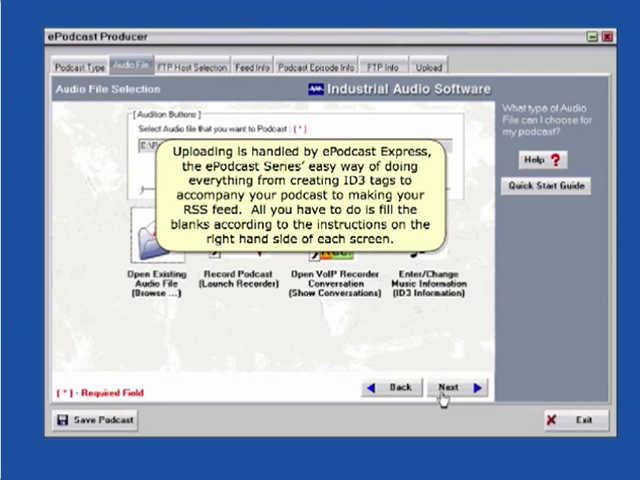
pyautogui.click(447, 389)
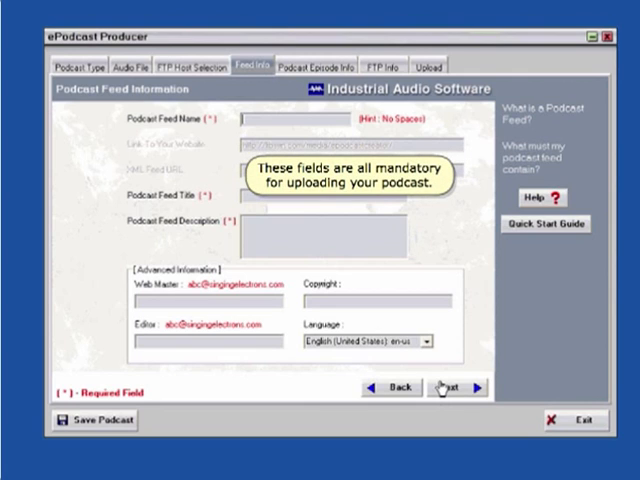
# Enter feed name FirstFeed.xml, title 'This is my First Feed' and a description, then continue
pyautogui.write('Feed.xml')
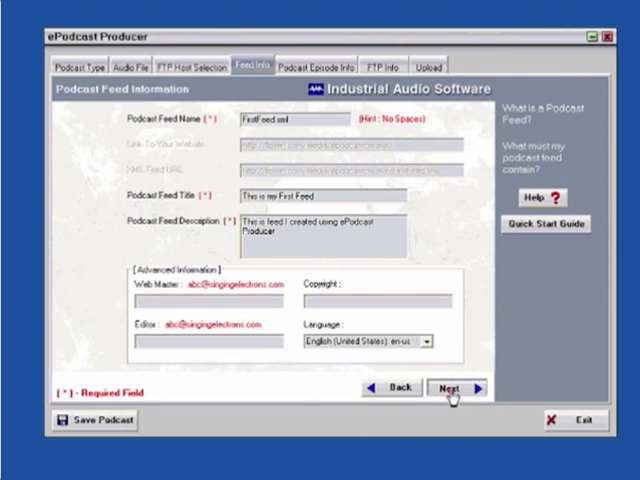
pyautogui.click(460, 388)
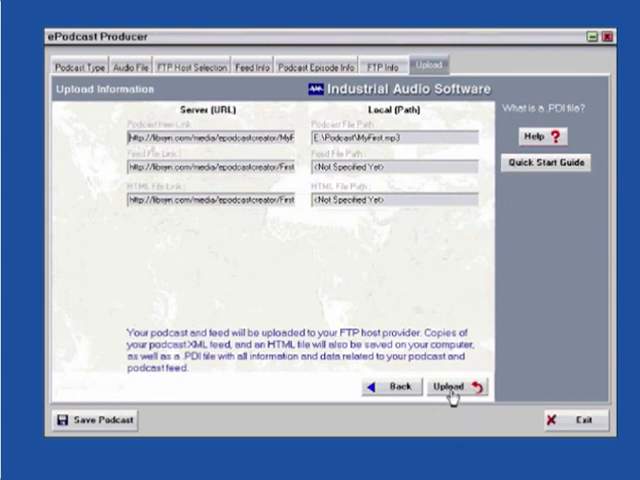
# Save the project as FirstFeed.pdi and start uploading MyFirst.mp3
pyautogui.click(443, 388)
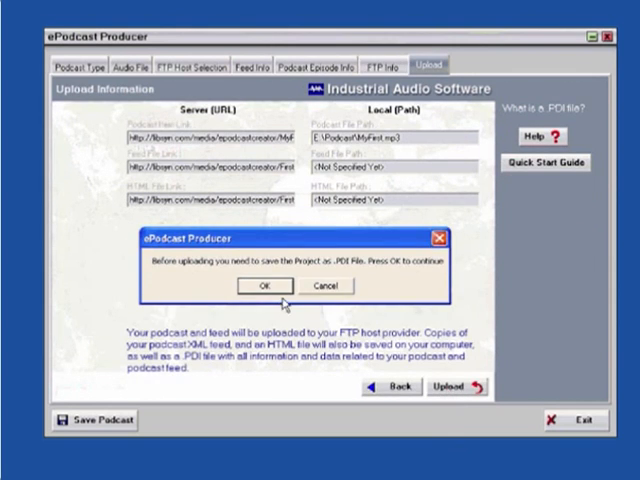
pyautogui.click(260, 286)
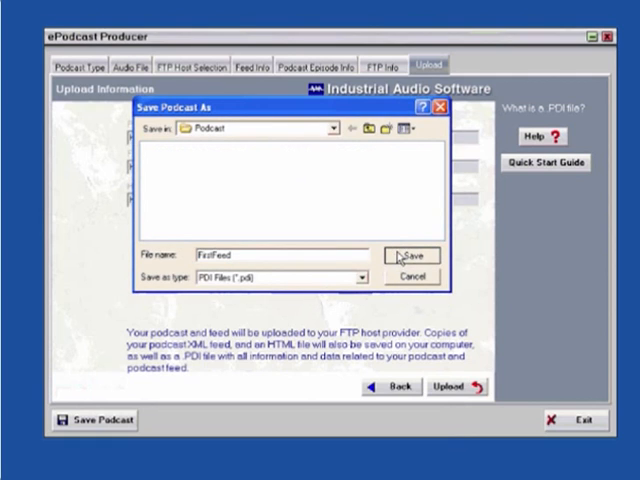
pyautogui.click(410, 254)
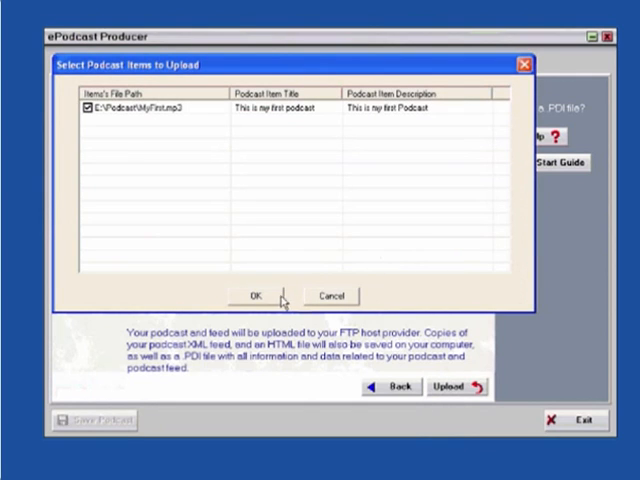
pyautogui.click(253, 294)
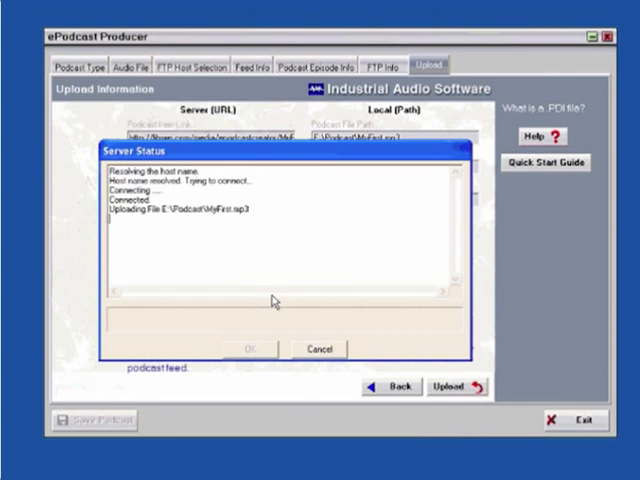